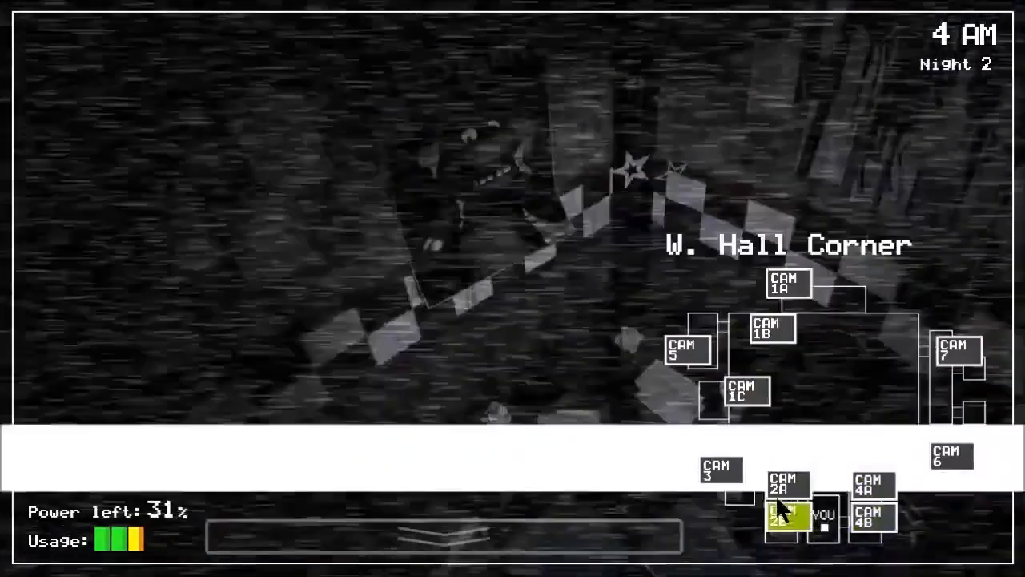
pyautogui.click(719, 471)
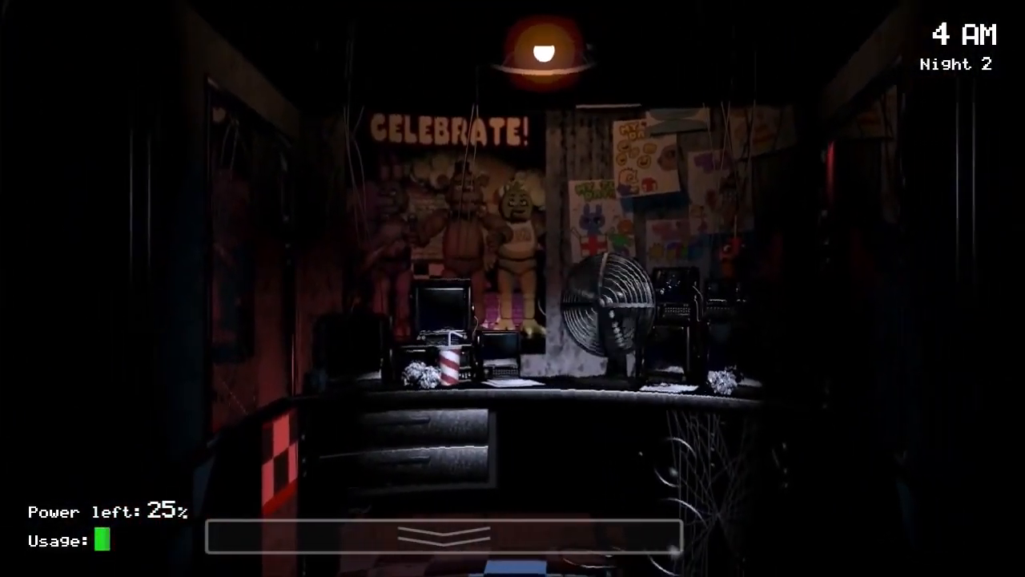
pyautogui.click(445, 535)
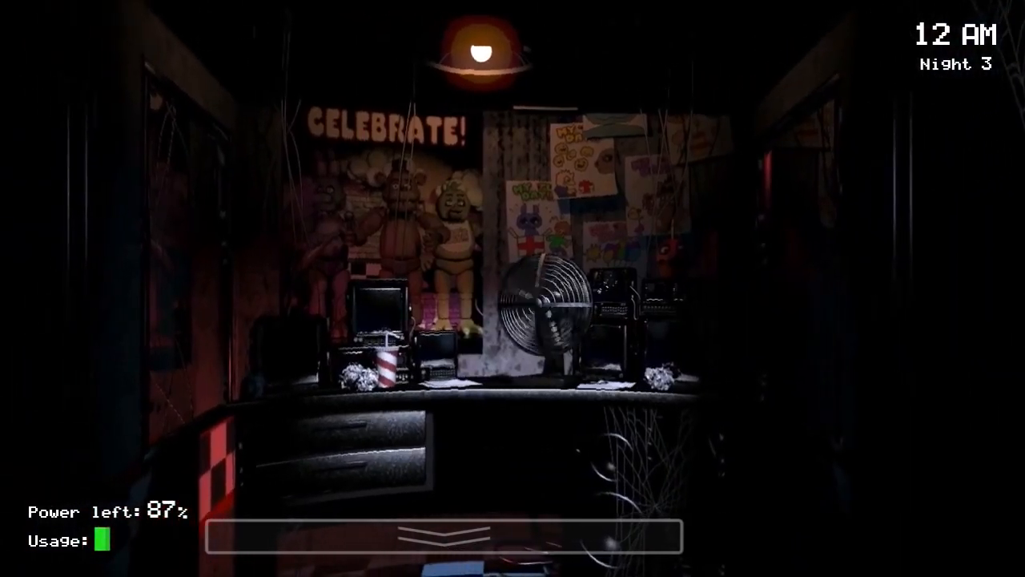
pyautogui.click(443, 535)
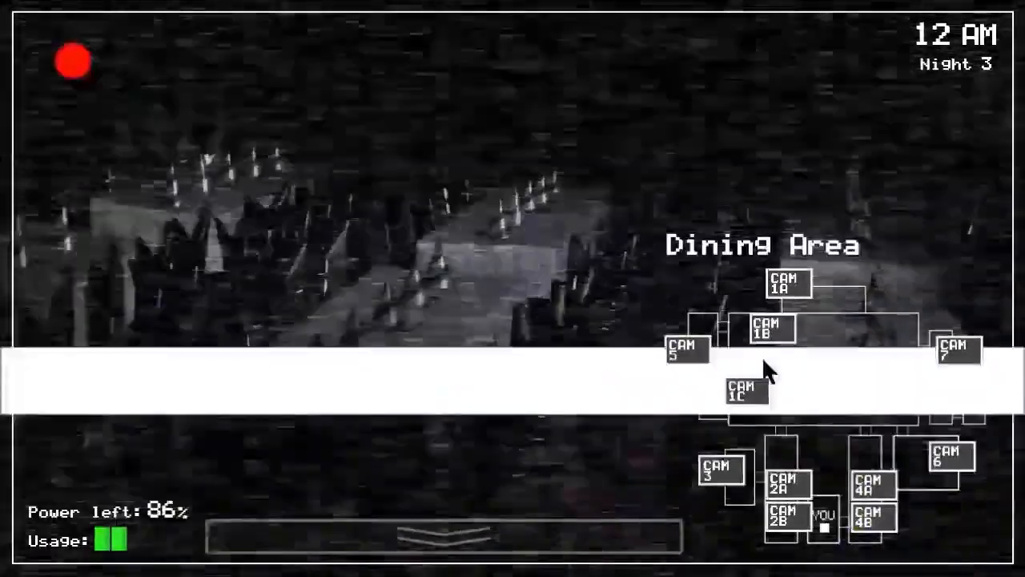
pyautogui.click(744, 391)
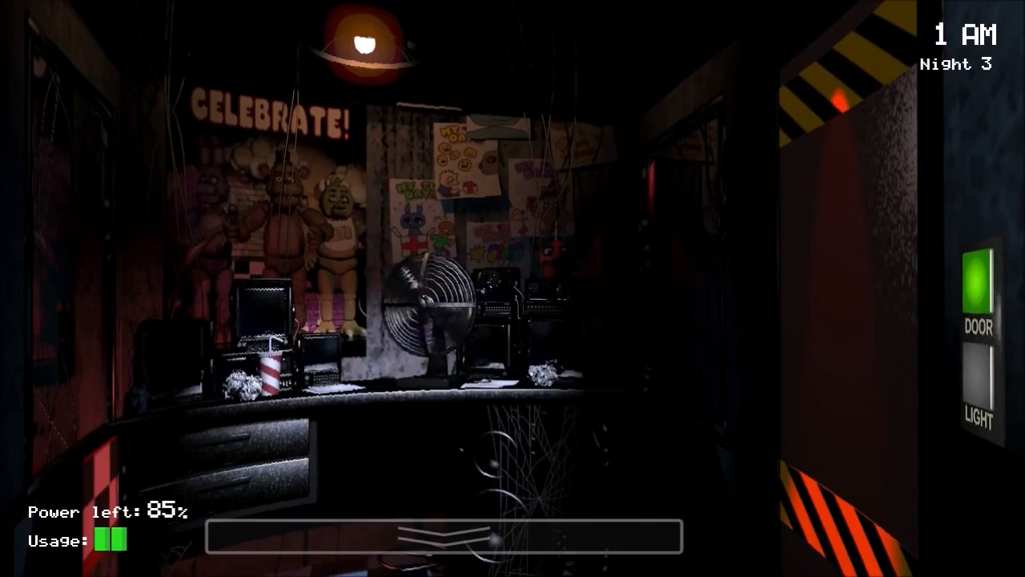
pyautogui.click(977, 384)
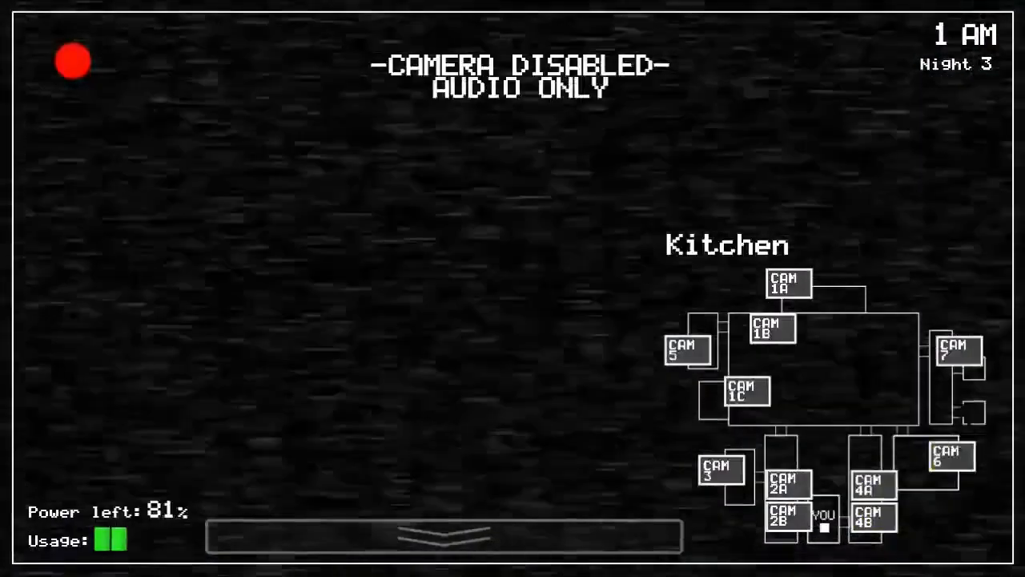
pyautogui.click(746, 391)
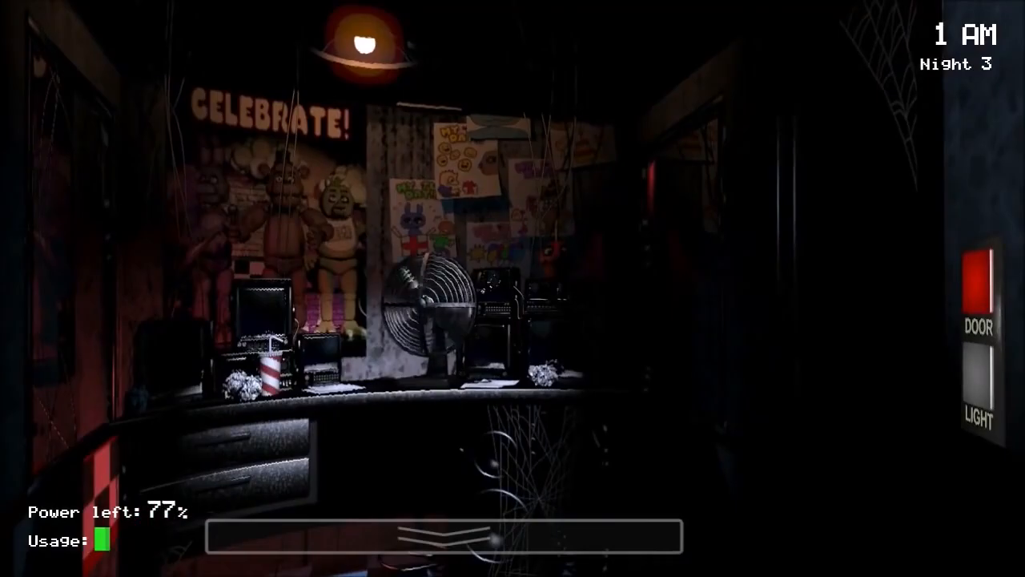
pyautogui.click(440, 553)
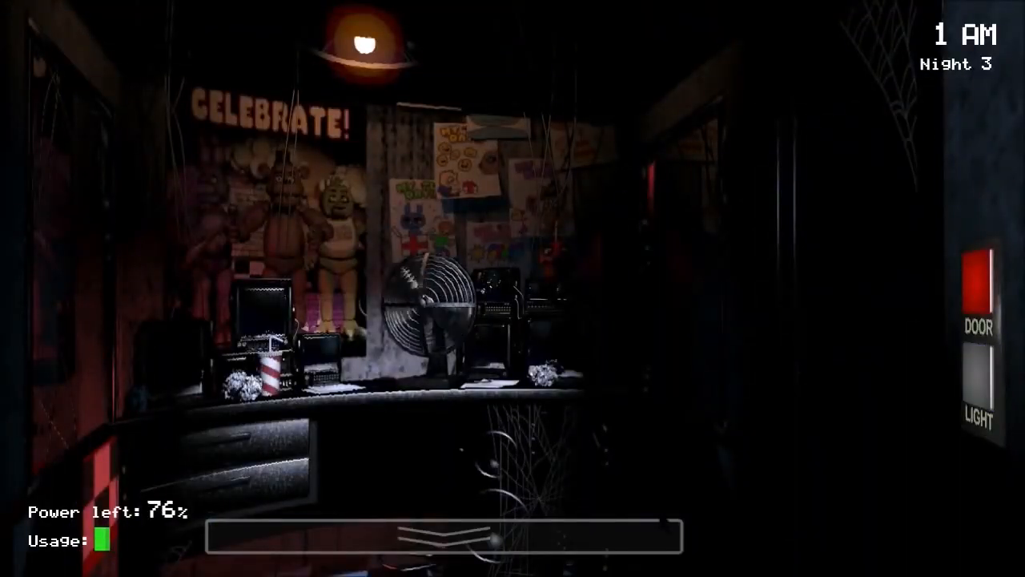
pyautogui.click(996, 370)
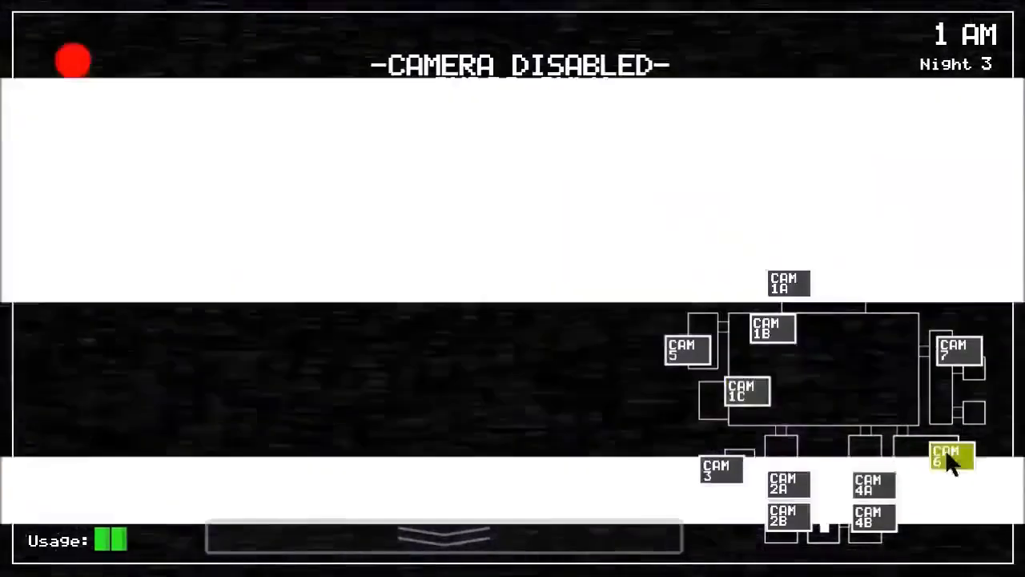
pyautogui.click(772, 328)
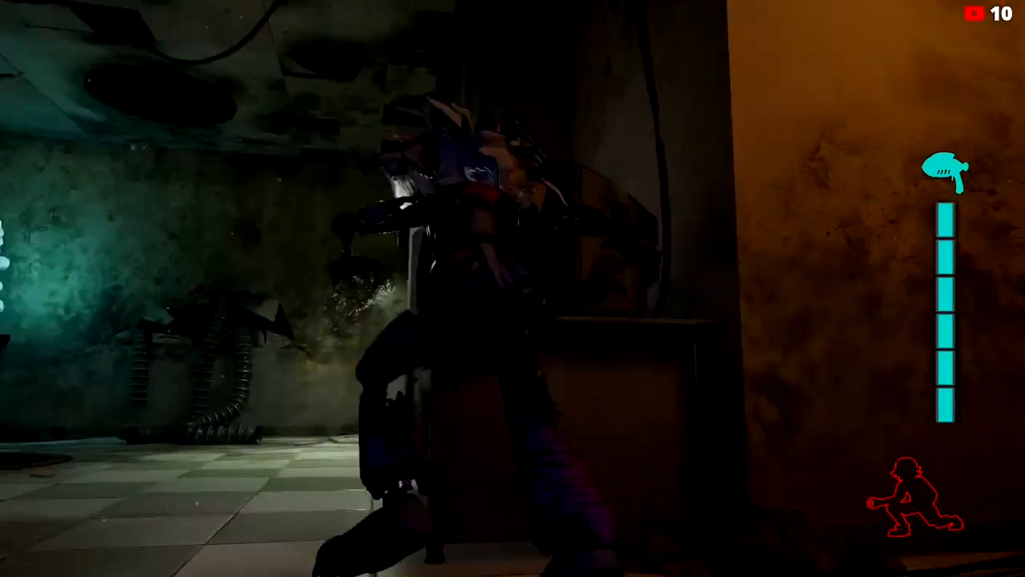
pyautogui.moveTo(513, 288)
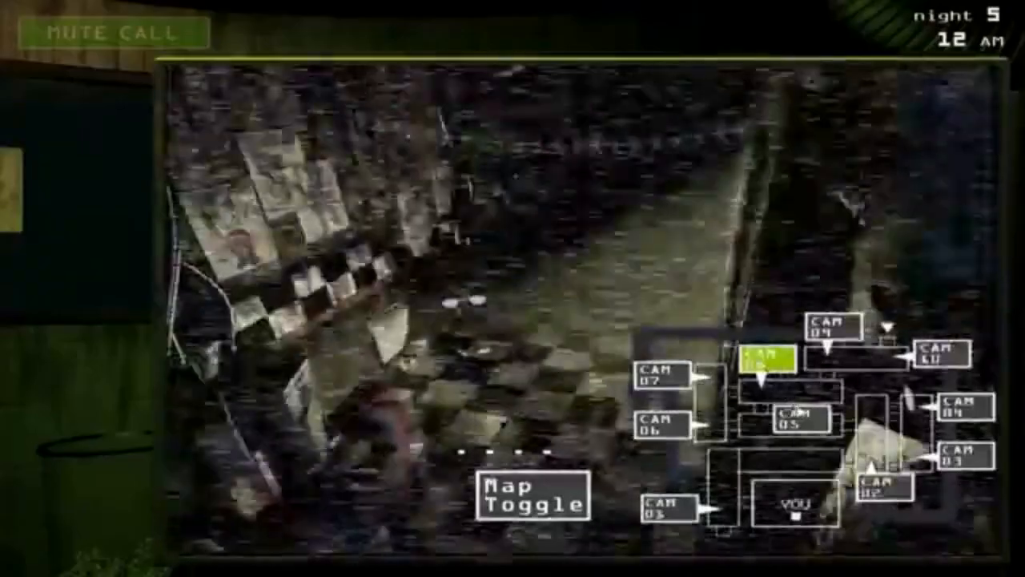
pyautogui.click(659, 429)
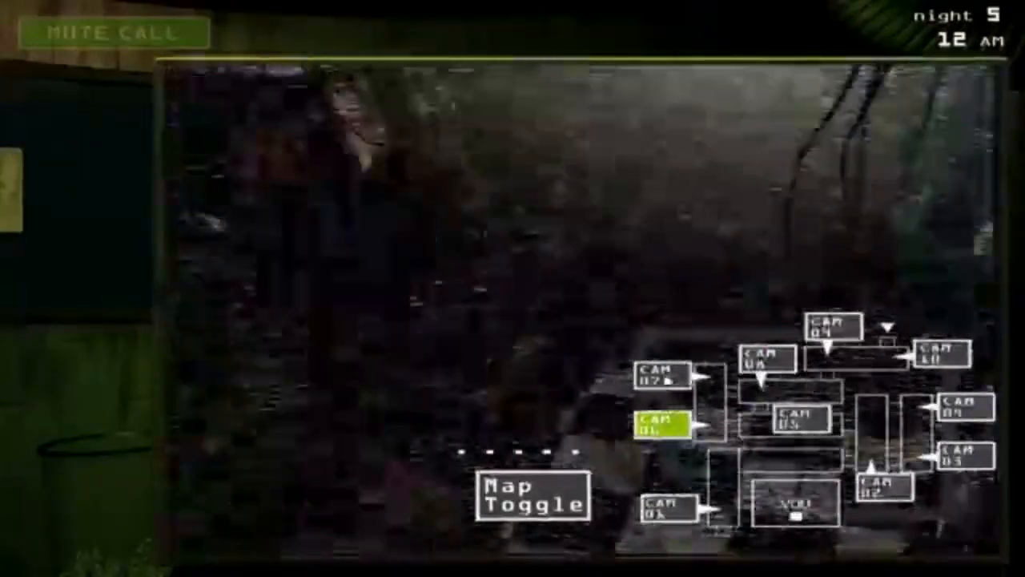
pyautogui.click(767, 360)
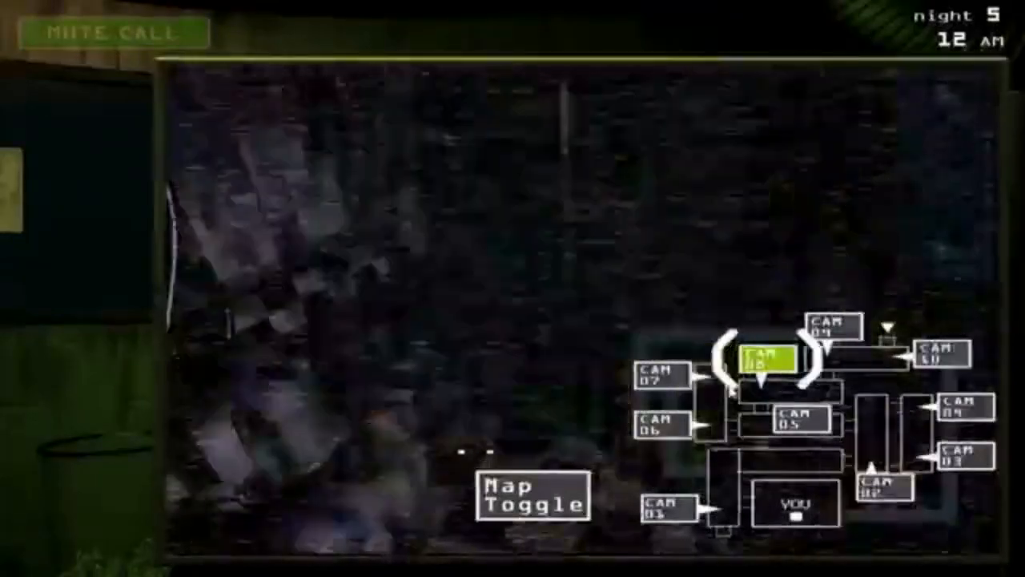
pyautogui.click(660, 377)
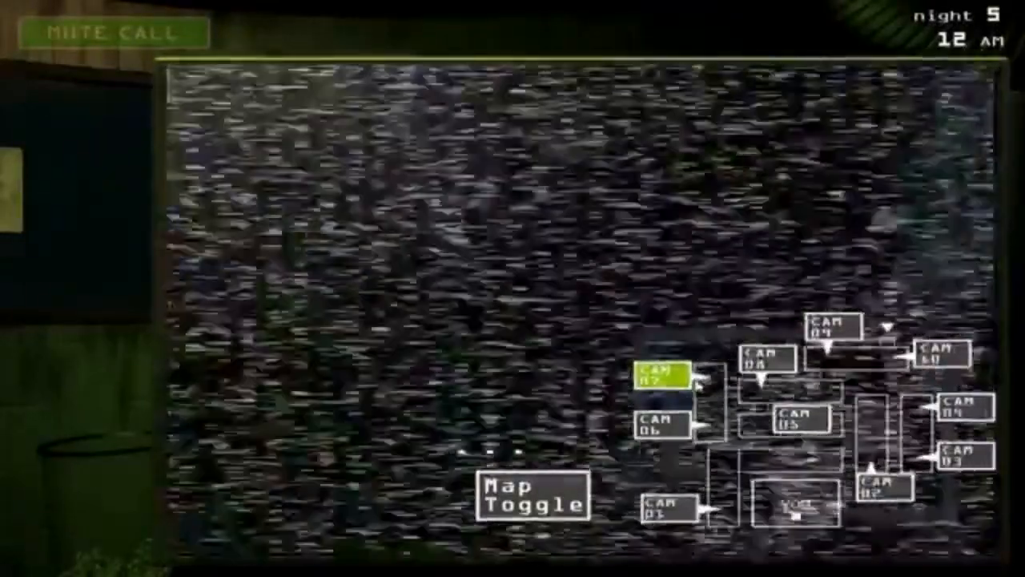
pyautogui.click(660, 426)
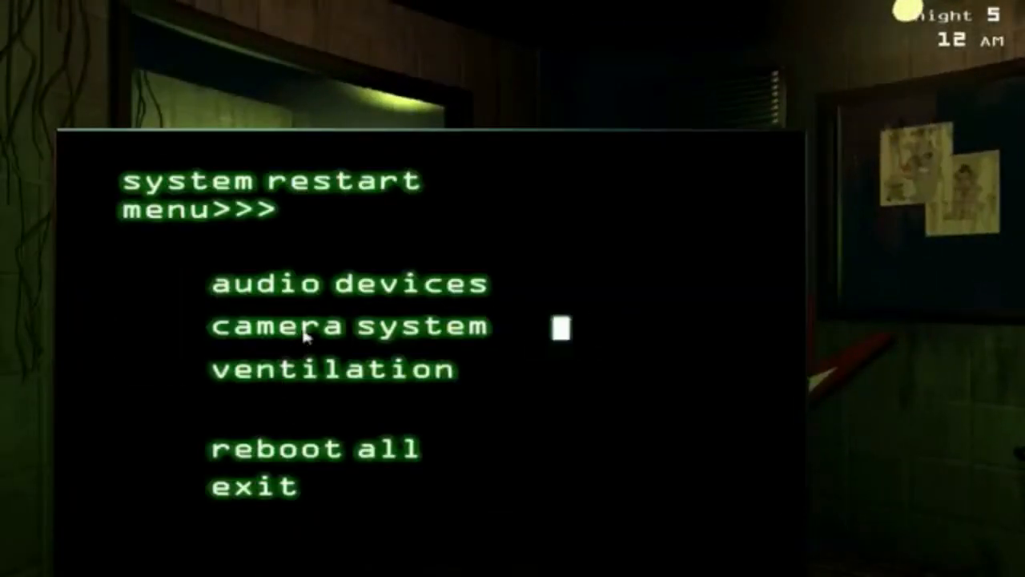
pyautogui.moveTo(249, 521)
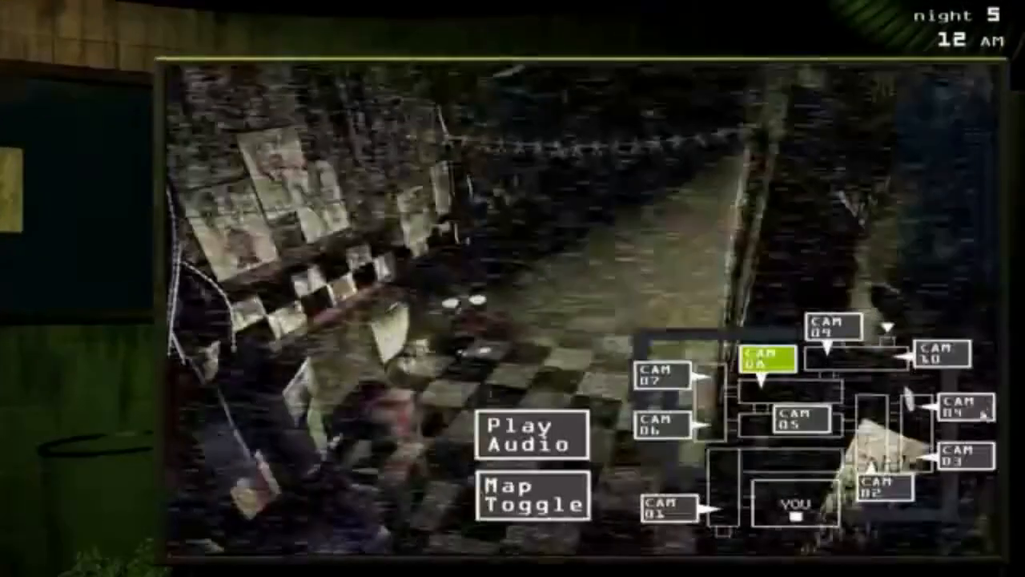
pyautogui.click(957, 410)
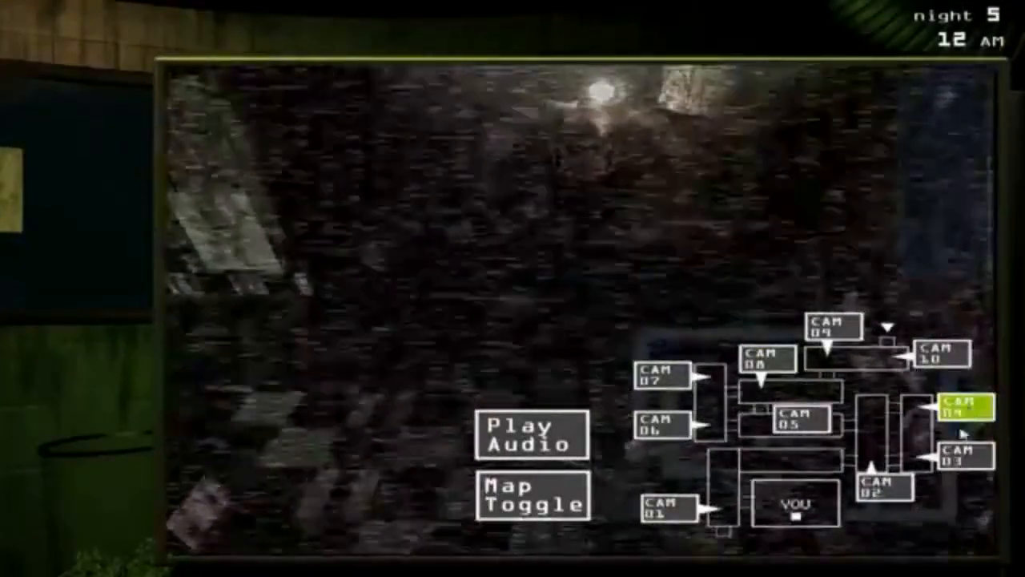
pyautogui.click(967, 451)
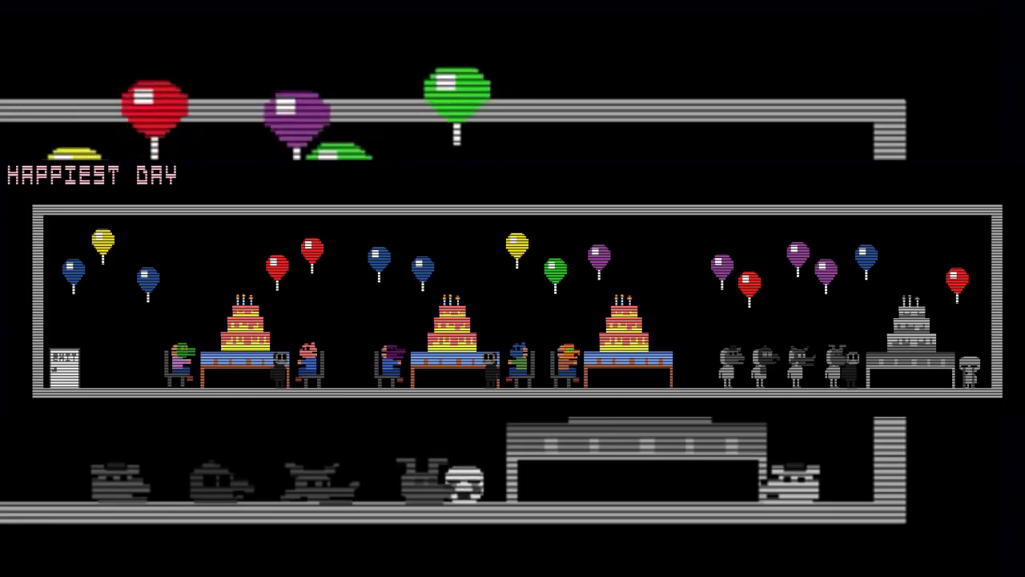
pyautogui.click(871, 519)
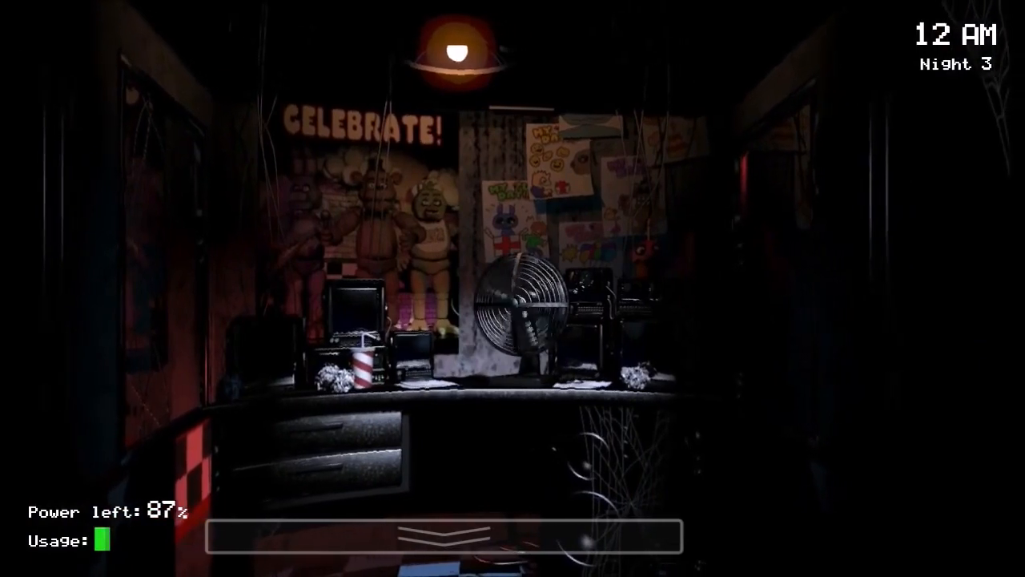
pyautogui.click(440, 536)
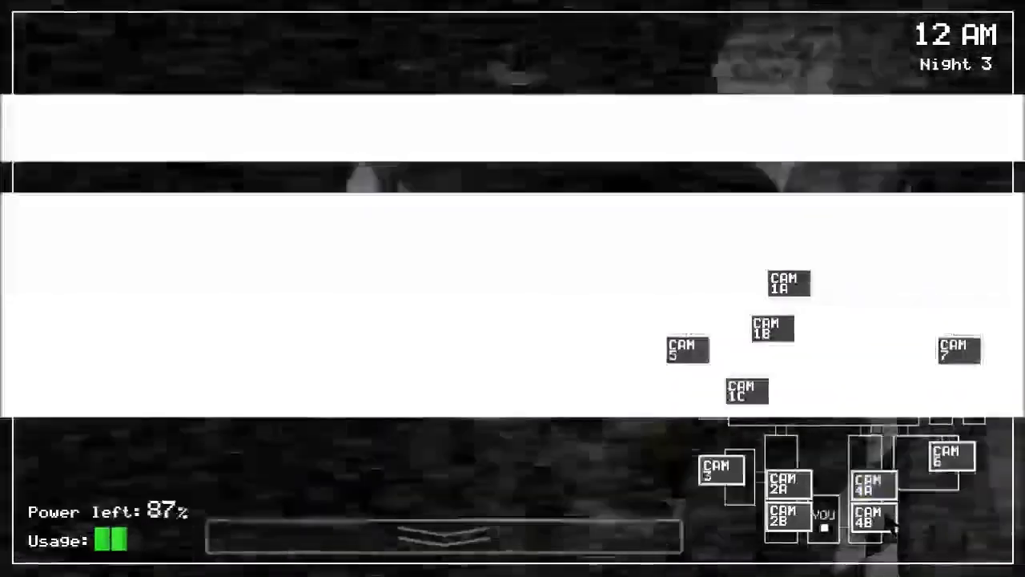
pyautogui.click(788, 282)
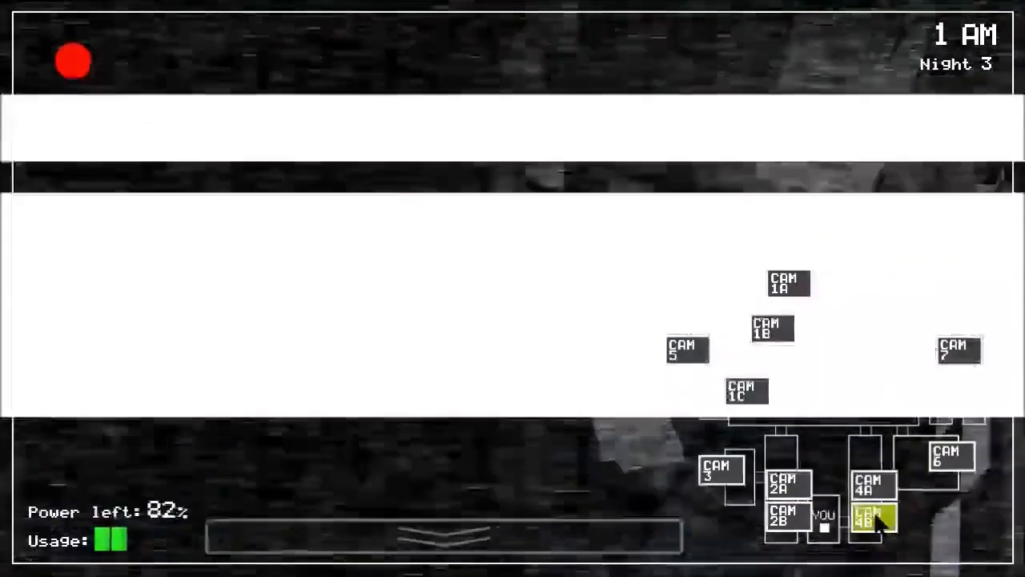
pyautogui.click(872, 519)
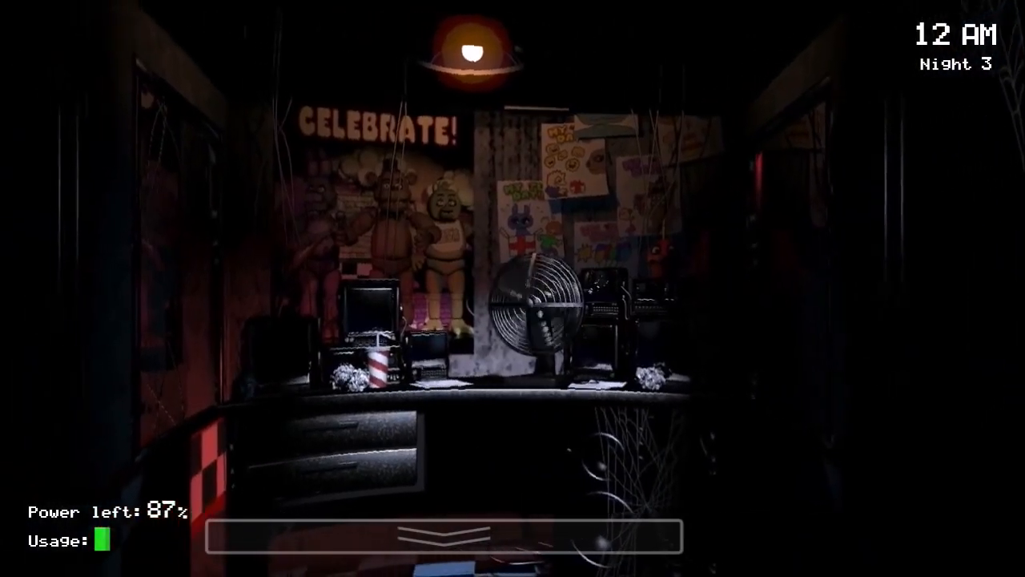
pyautogui.click(441, 537)
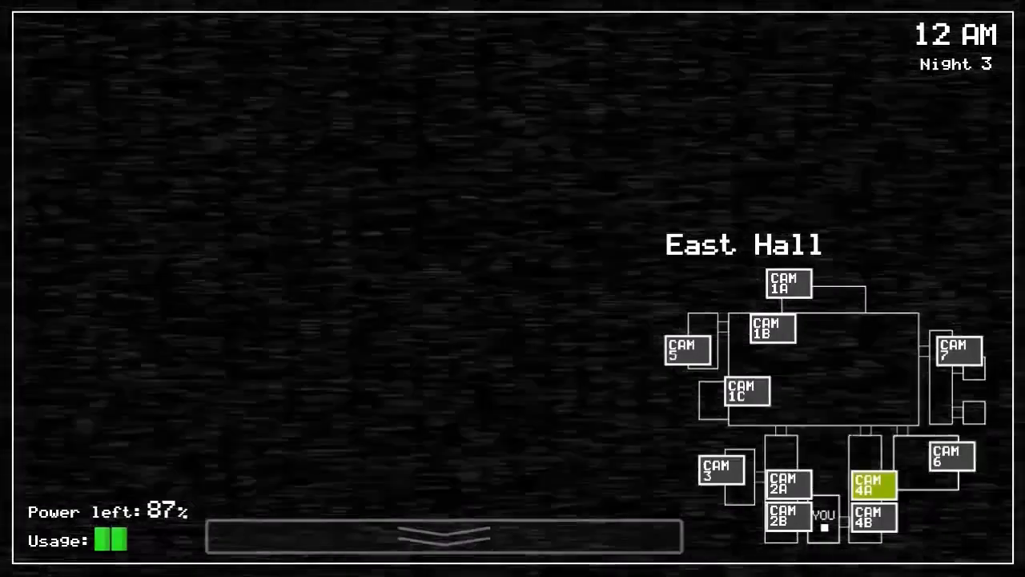
pyautogui.click(873, 516)
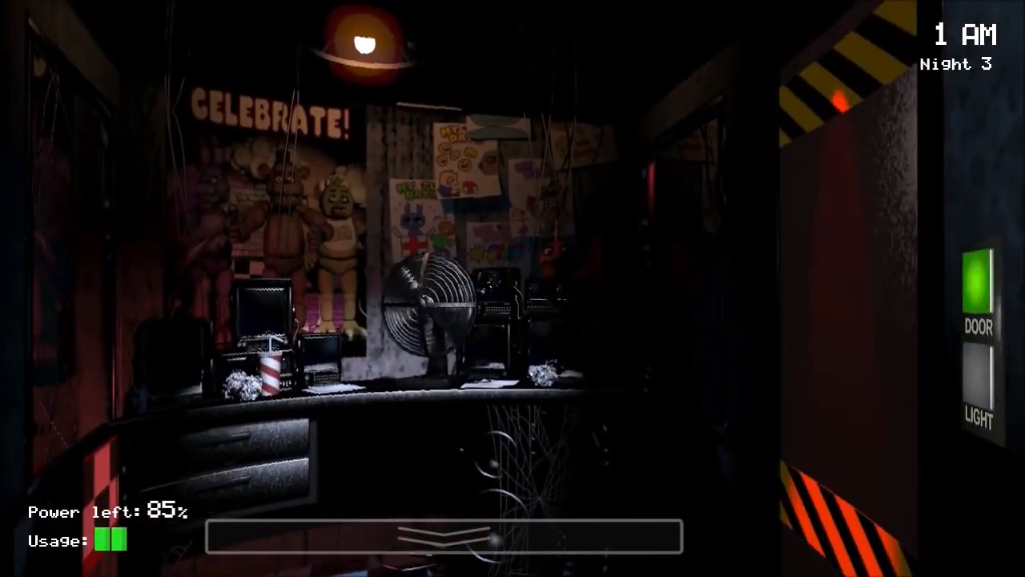
pyautogui.click(996, 382)
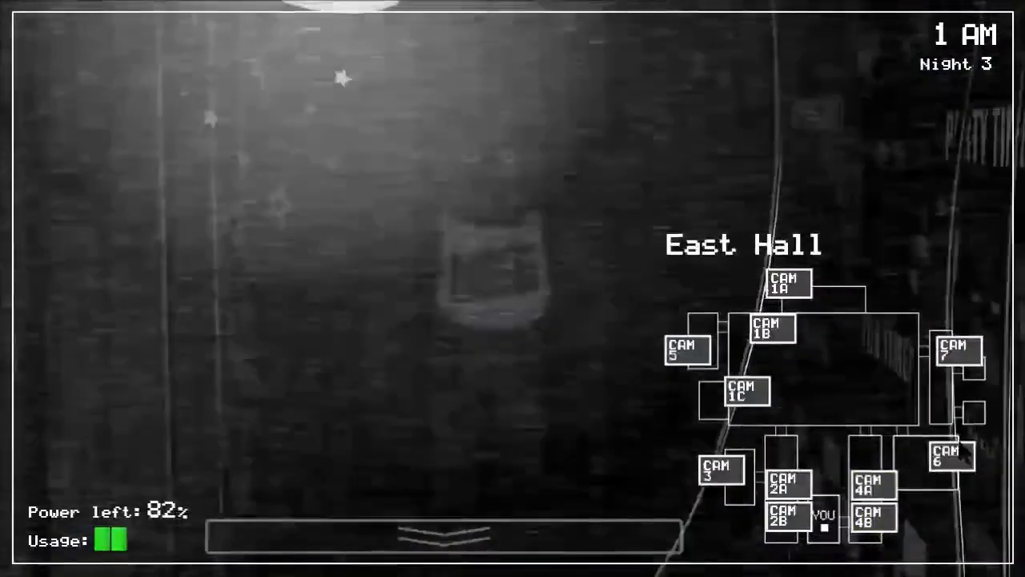
pyautogui.click(745, 393)
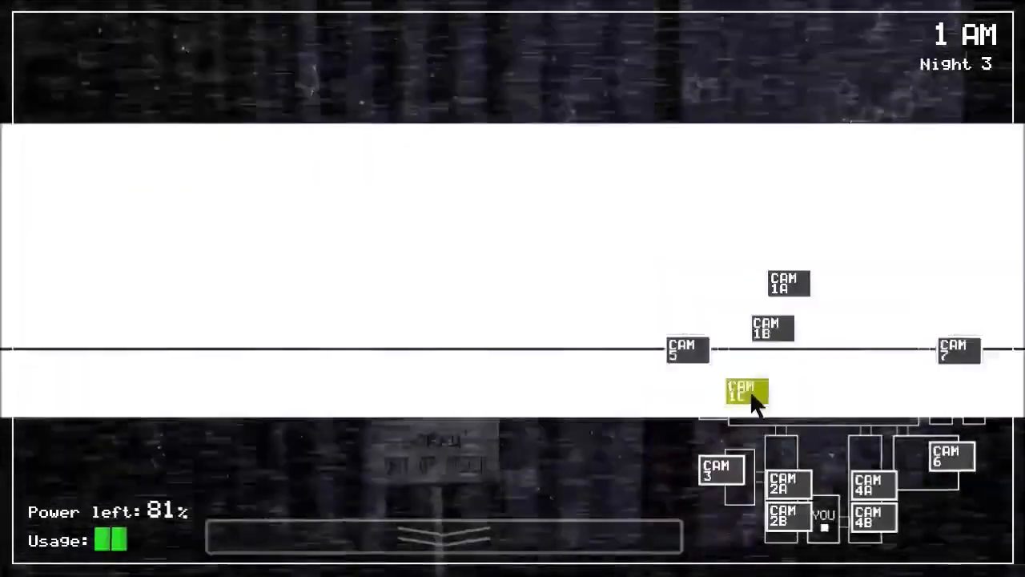